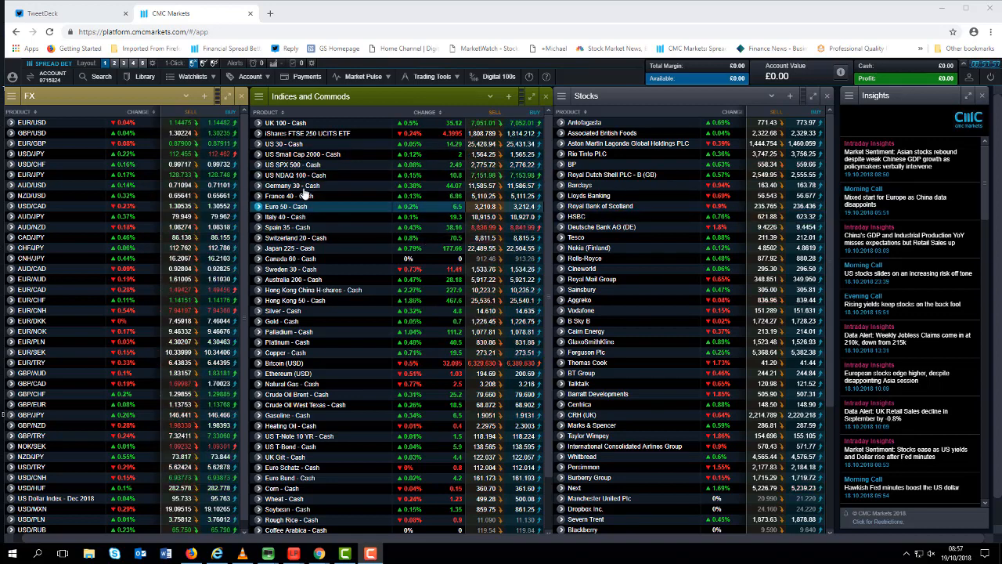
Open the Germany 30 - Cash chart at 1 Week, extending it from 2 to 3 Years.
{"action": "left_click", "coordinate": [294, 186]}
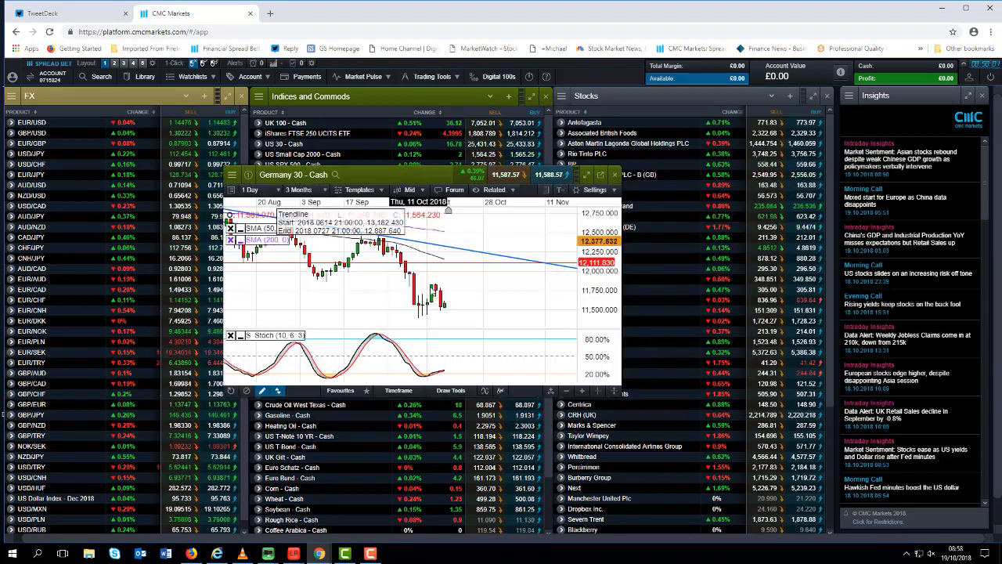
{"action": "left_click", "coordinate": [255, 189]}
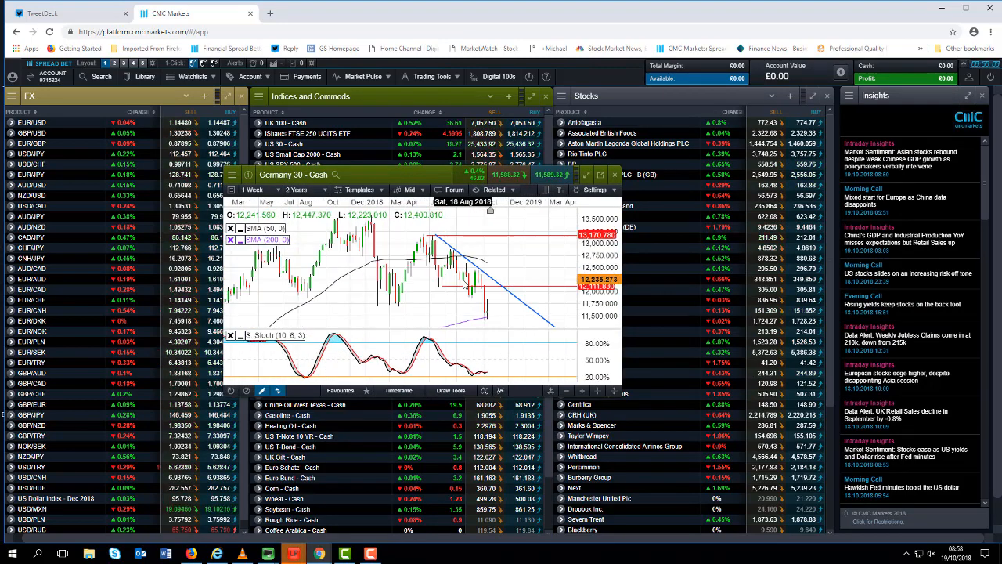
{"action": "left_click", "coordinate": [296, 190]}
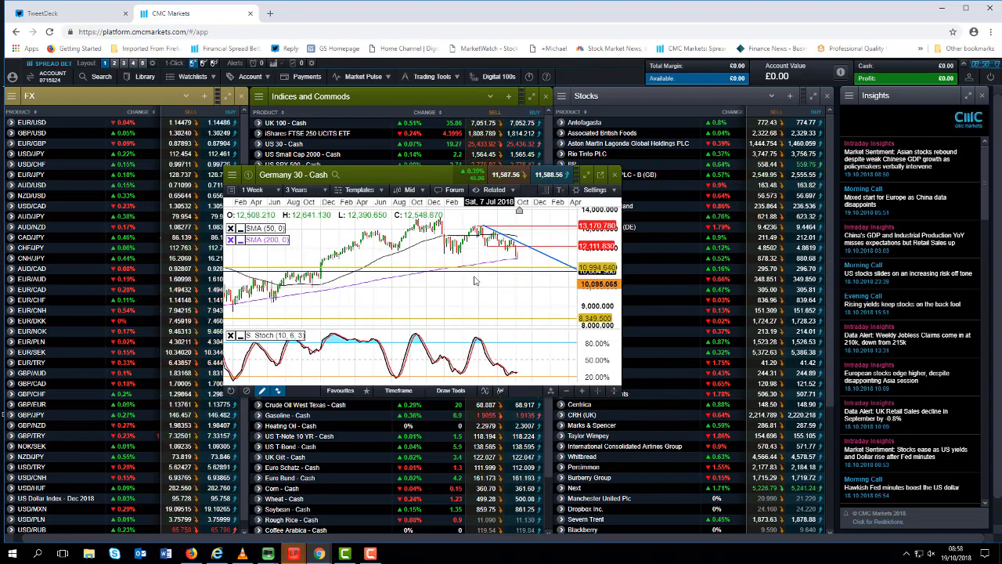
Switch to the UK 100 - Cash chart with a 1 Week, 2 Years timeframe.
{"action": "left_click", "coordinate": [296, 189]}
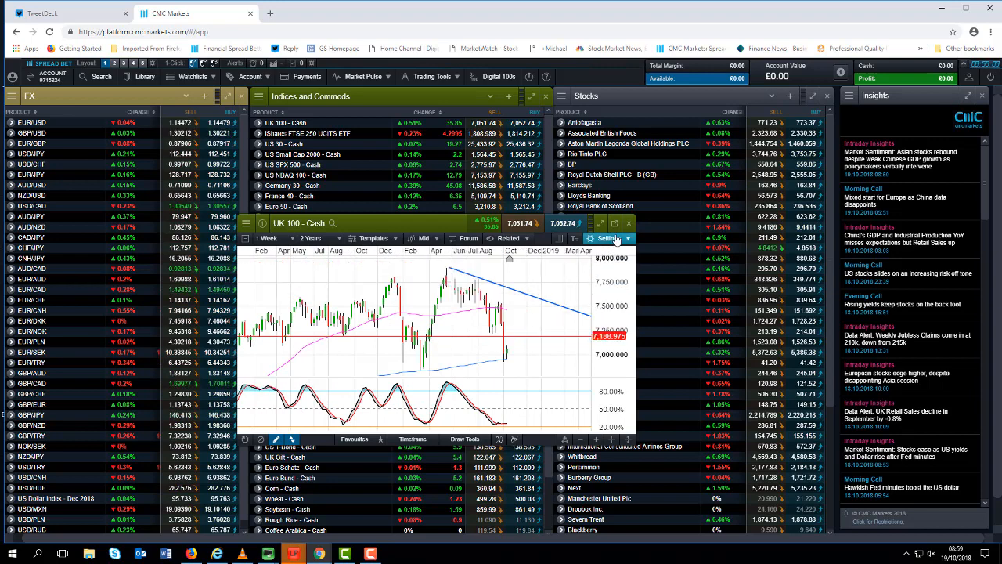
Open the Japan 225 - Cash chart at 1 Day over 2 Years.
{"action": "left_click", "coordinate": [629, 223]}
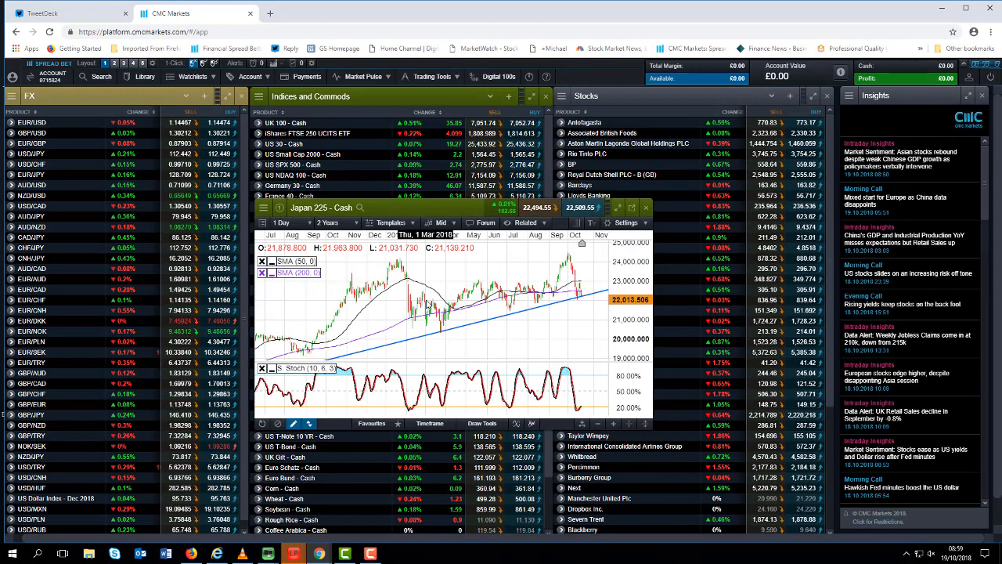
Reset the Japan 225 chart to 2 Years, then close its window.
{"action": "left_click", "coordinate": [327, 222]}
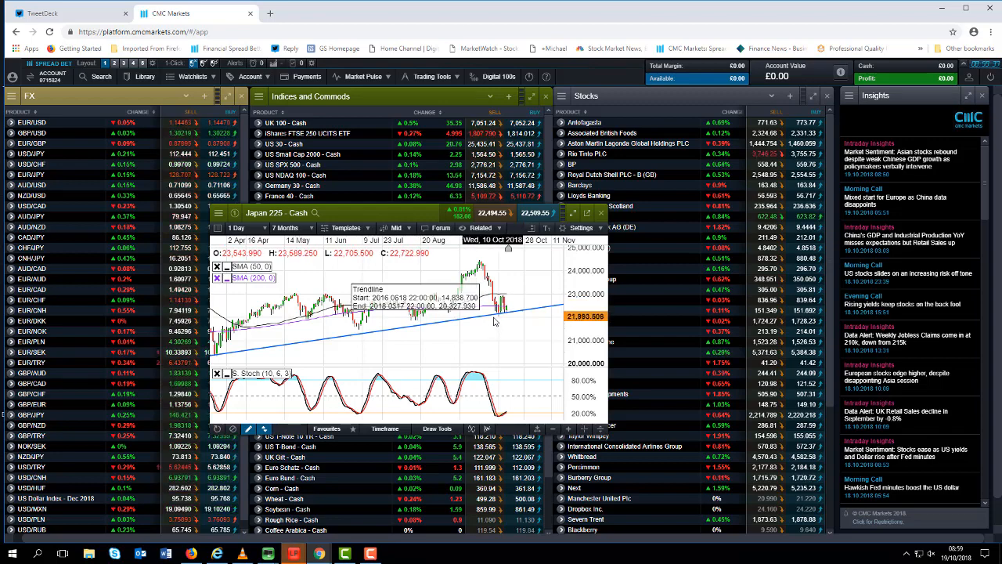
{"action": "left_click", "coordinate": [283, 228]}
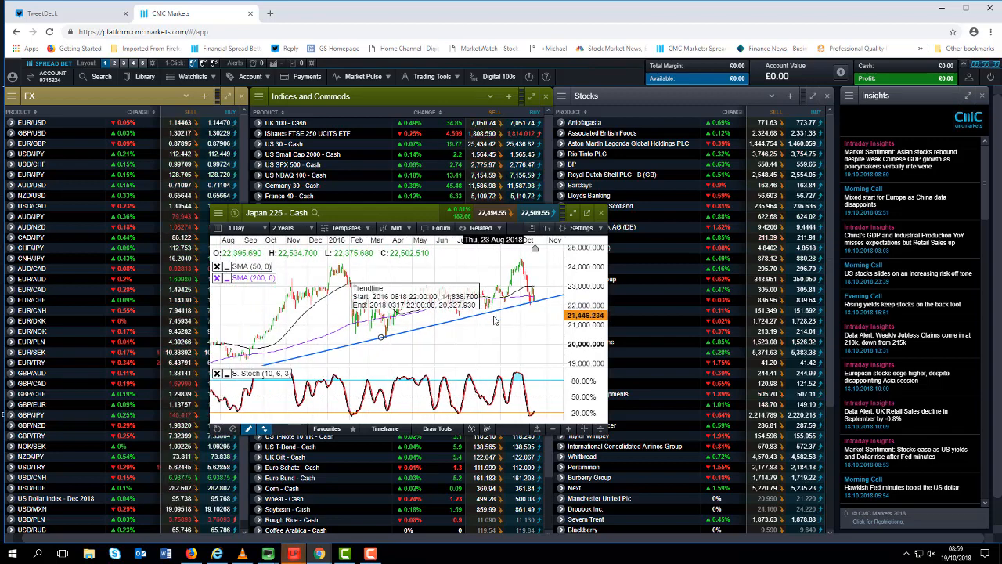
{"action": "left_click", "coordinate": [602, 213]}
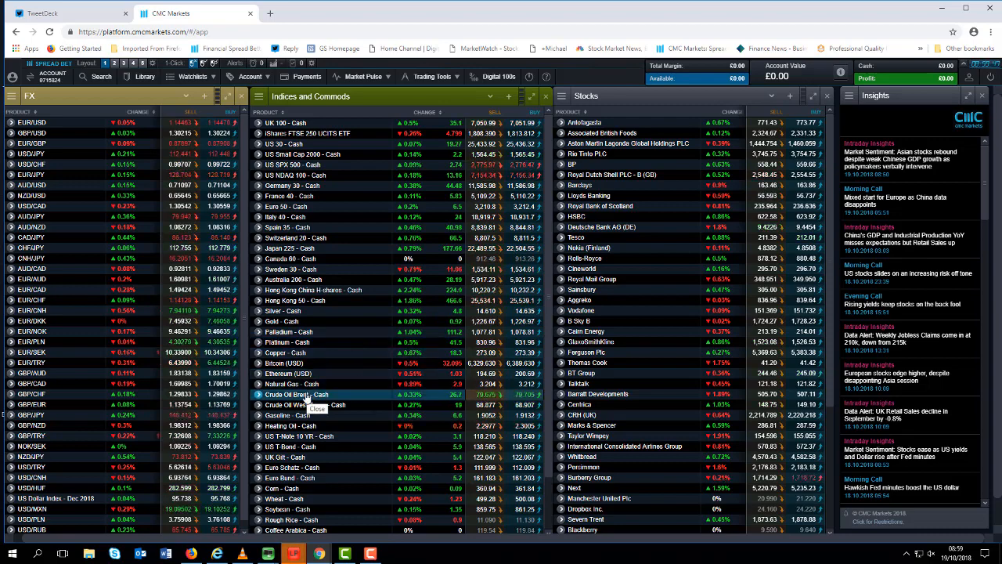
Open the Crude Oil Brent - Cash chart, lengthen its timeframe, then close it.
{"action": "left_click", "coordinate": [295, 394]}
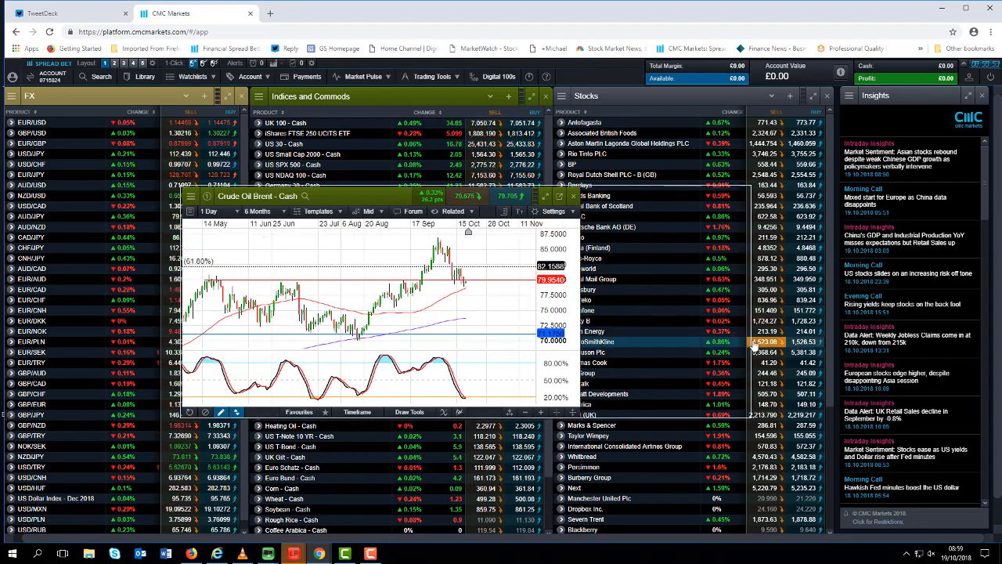
{"action": "left_click", "coordinate": [255, 211]}
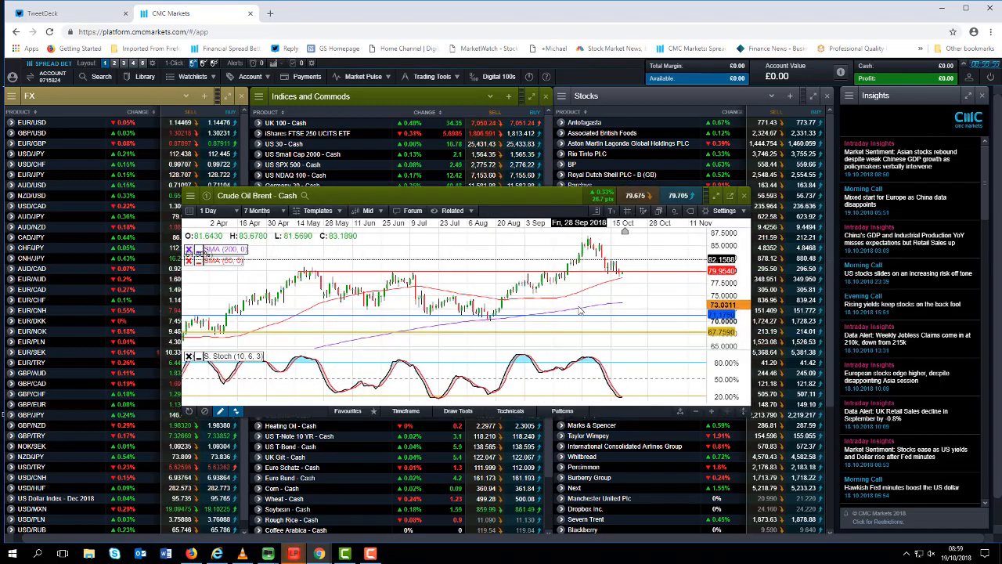
{"action": "left_click", "coordinate": [251, 210]}
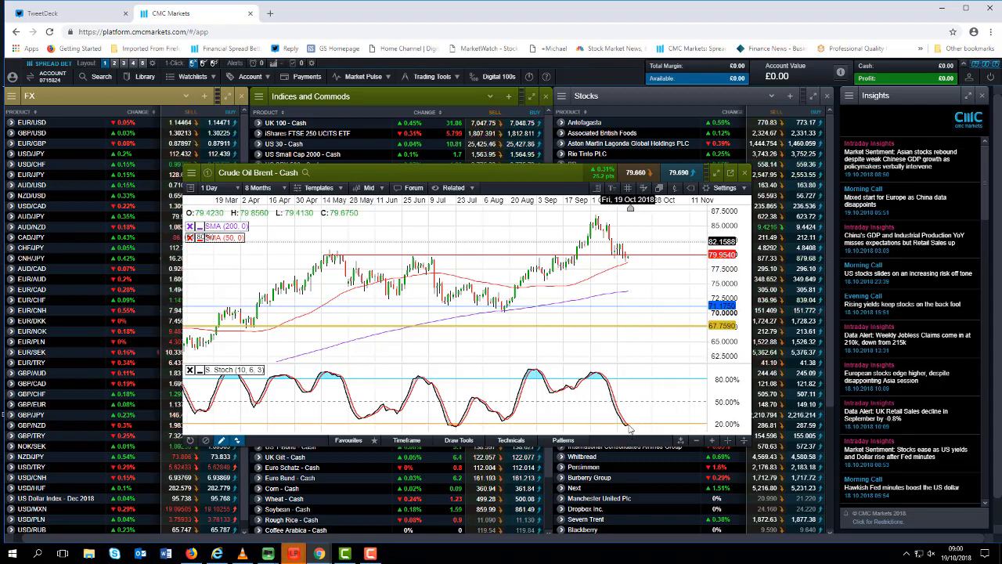
{"action": "mouse_move", "coordinate": [605, 310]}
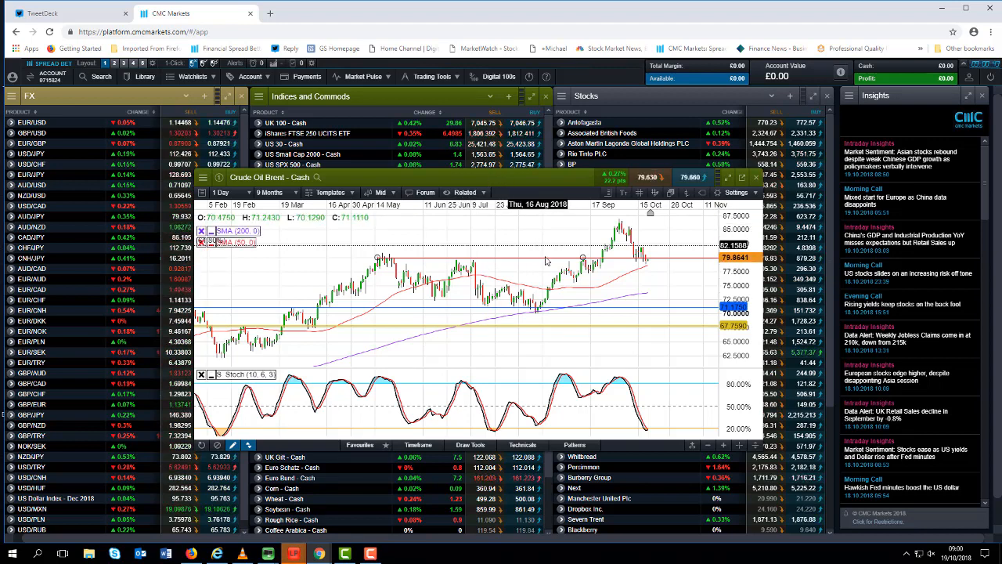
{"action": "mouse_move", "coordinate": [545, 254]}
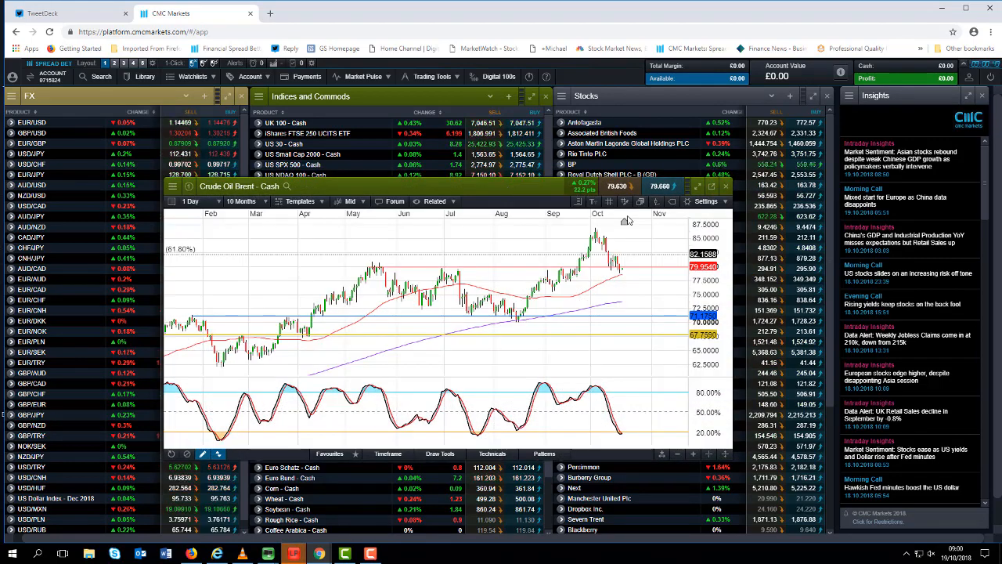
{"action": "left_click", "coordinate": [725, 186]}
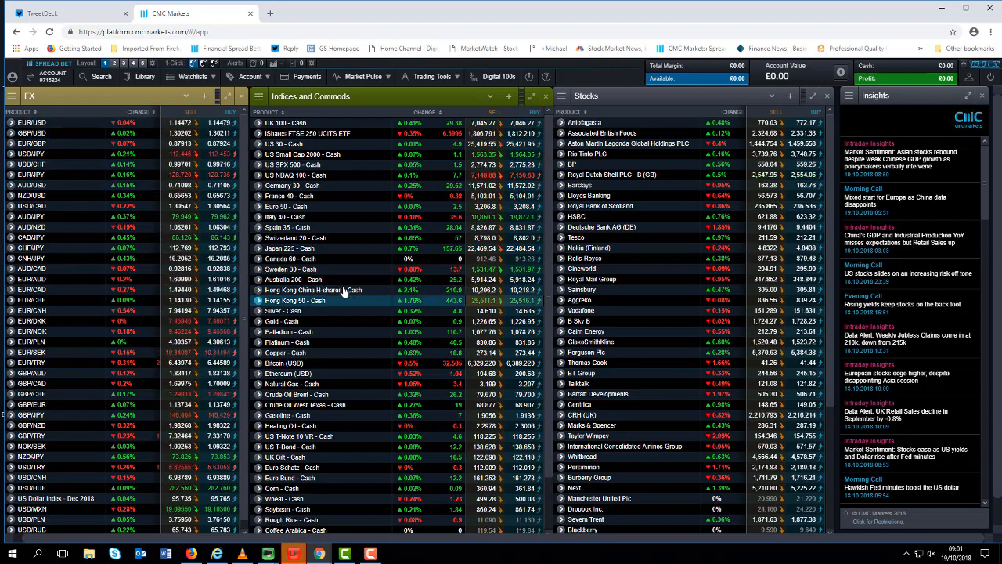
Open the daily USD/CAD chart from the FX watchlist.
{"action": "double_click", "coordinate": [285, 217]}
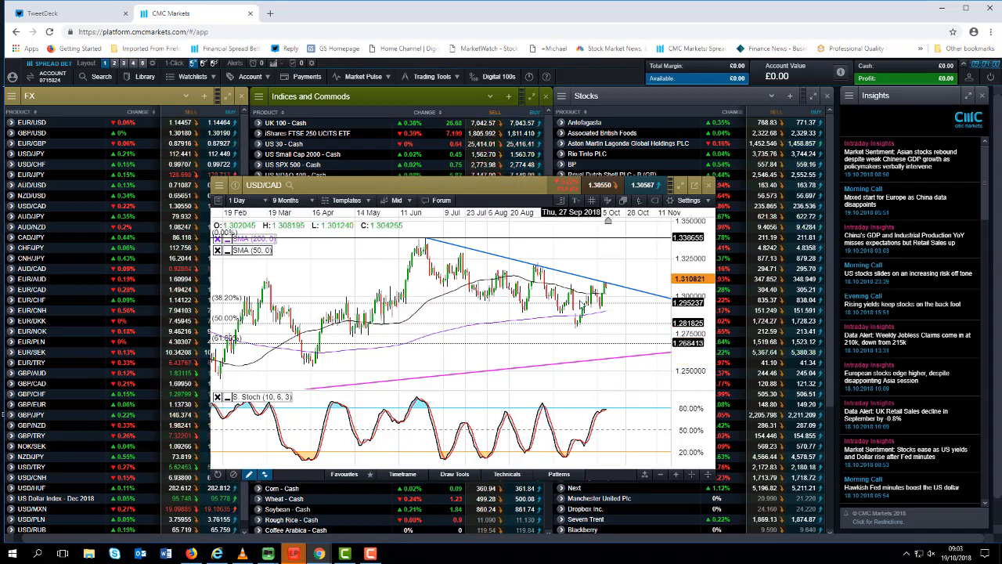
Move the Fibonacci retracement's lower anchor to the late-January low.
{"action": "left_click", "coordinate": [285, 200]}
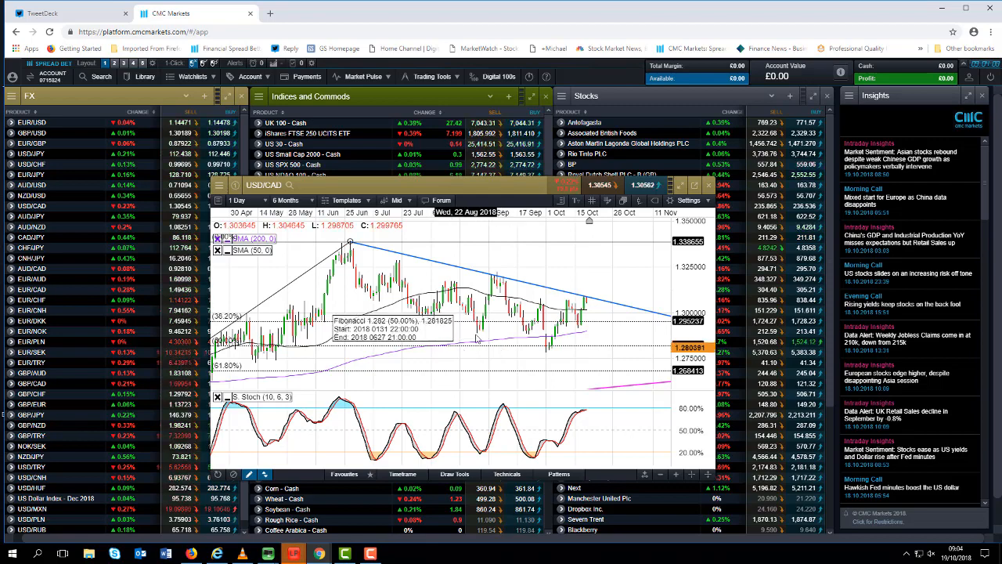
{"action": "left_click", "coordinate": [286, 200]}
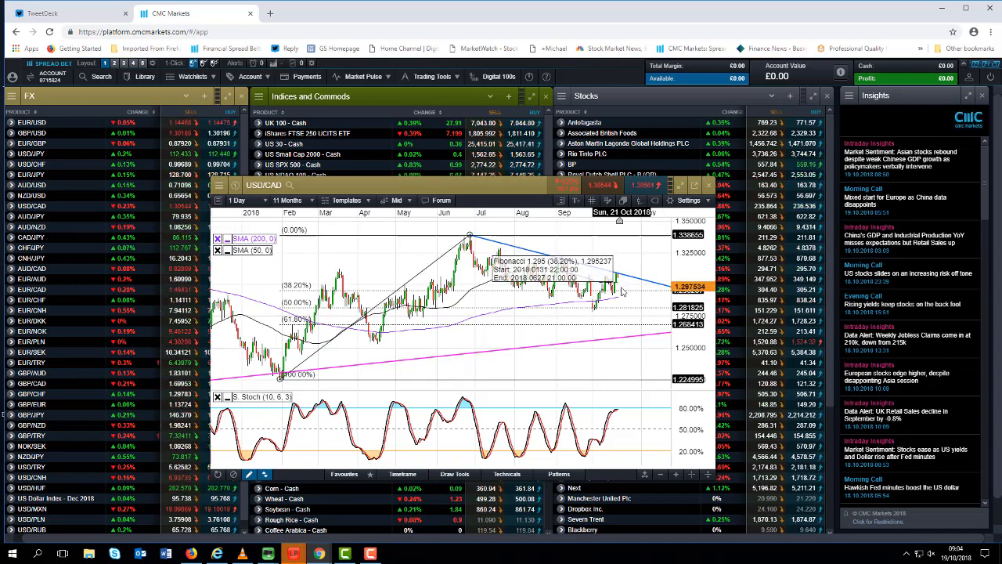
{"action": "mouse_move", "coordinate": [618, 291]}
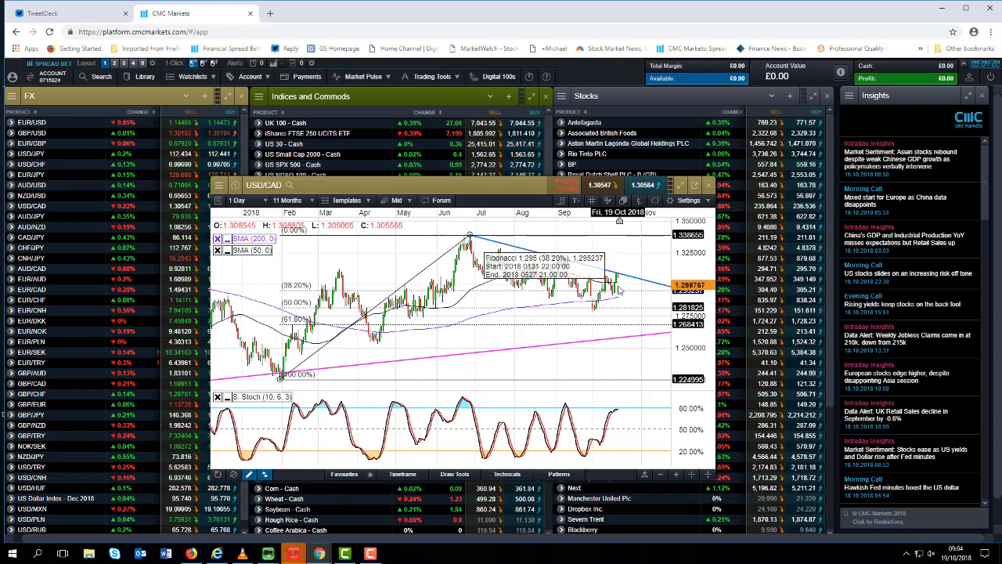